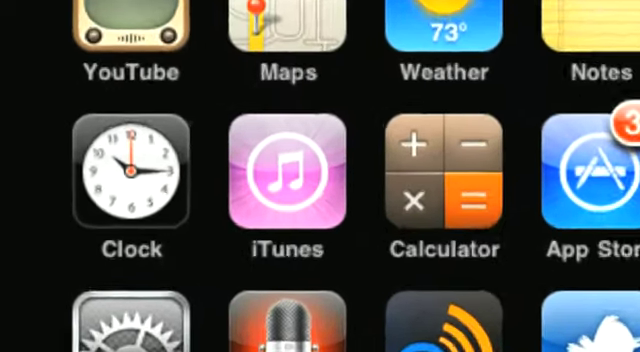
Launch iTunes from the home screen to show Ringtone Feeder results at $1.29 each
{"action": "left_click", "coordinate": [286, 172]}
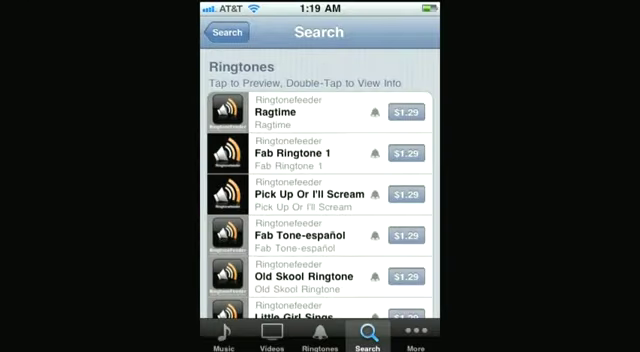